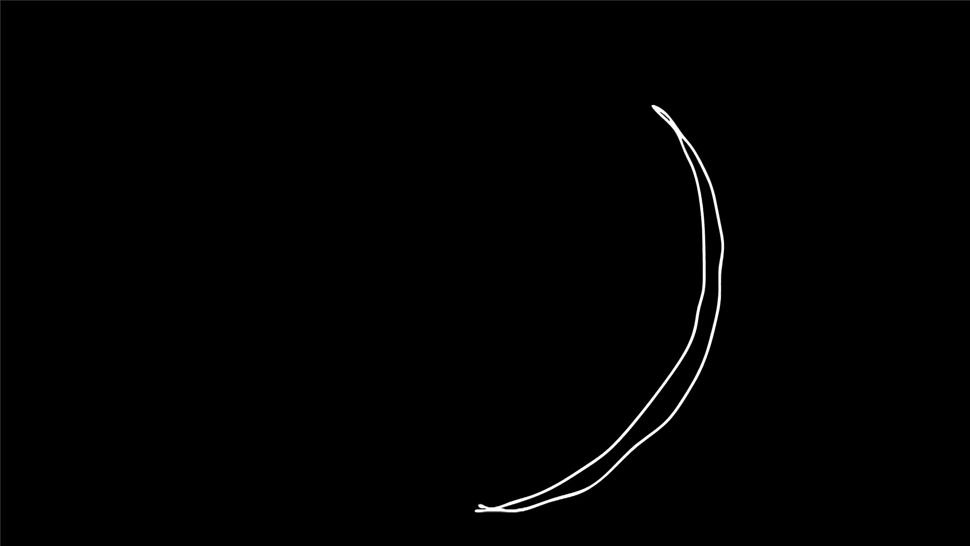
# Step: Advance the animation so the thin crescent becomes a fuller moon with small crater marks
pyautogui.moveTo(486, 38); pyautogui.dragTo(492, 507)
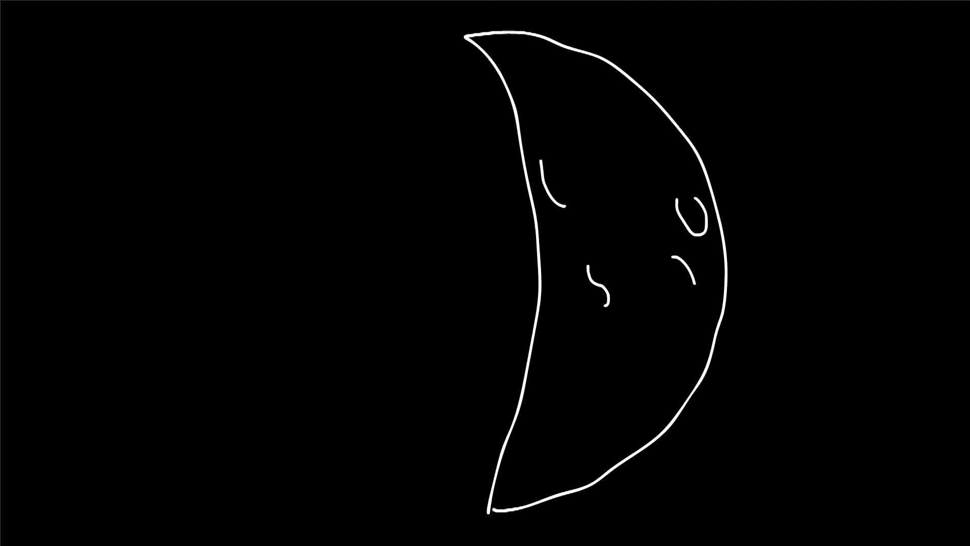